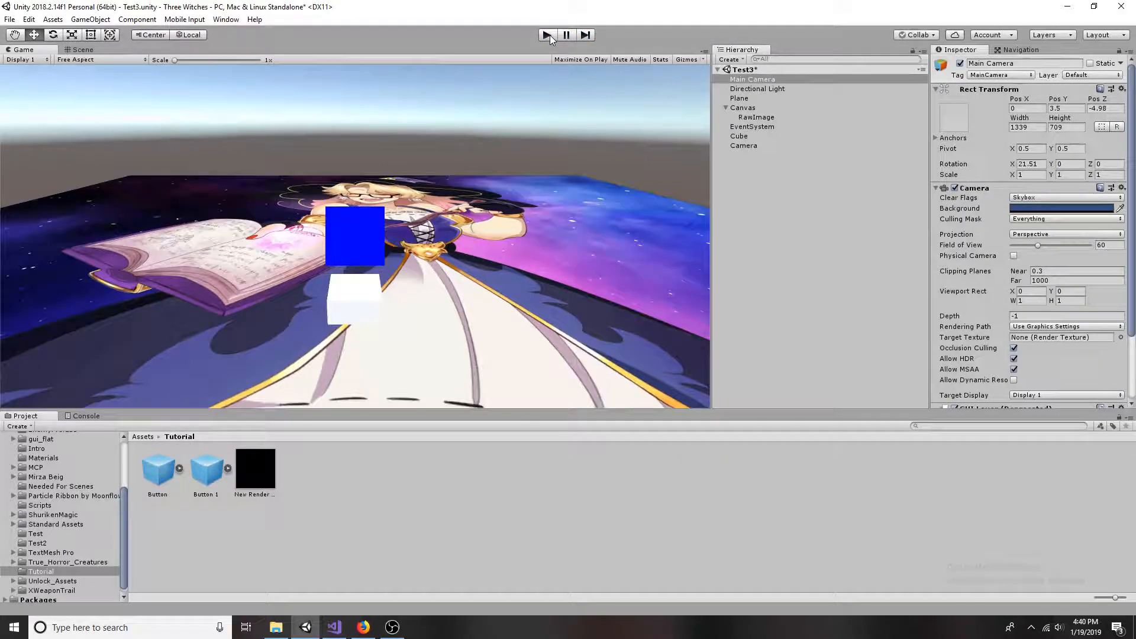
Exit Play mode to stop the spinning cube demo.
left_click(743, 107)
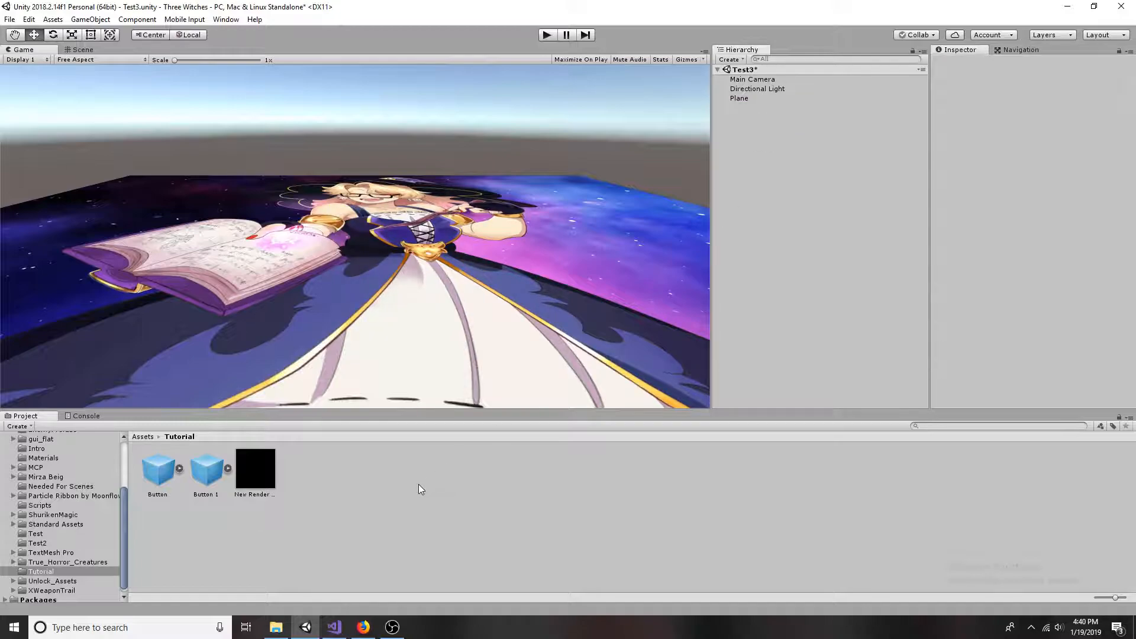
Create a new 256×256 Render Texture asset in the Tutorial folder.
right_click(422, 489)
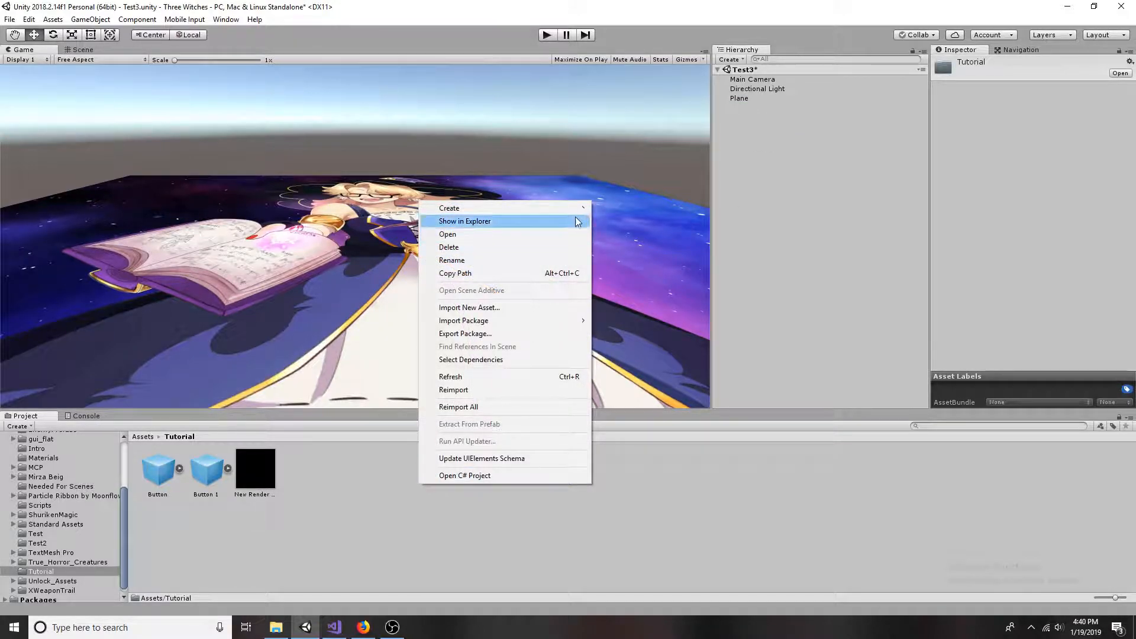
mouse_move(449, 207)
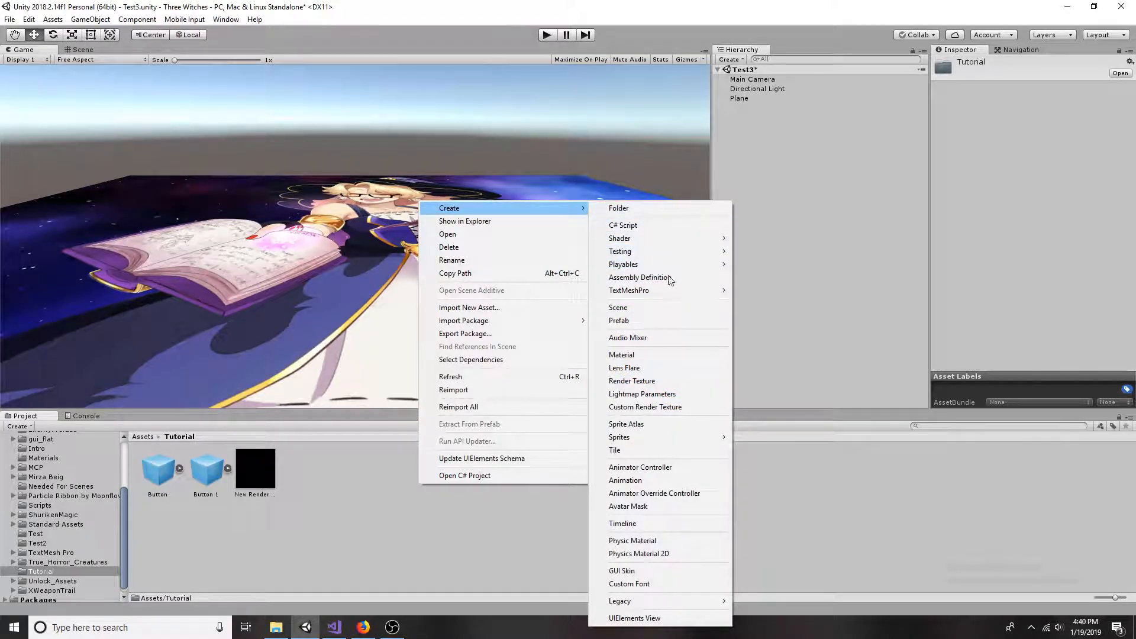
mouse_move(660, 380)
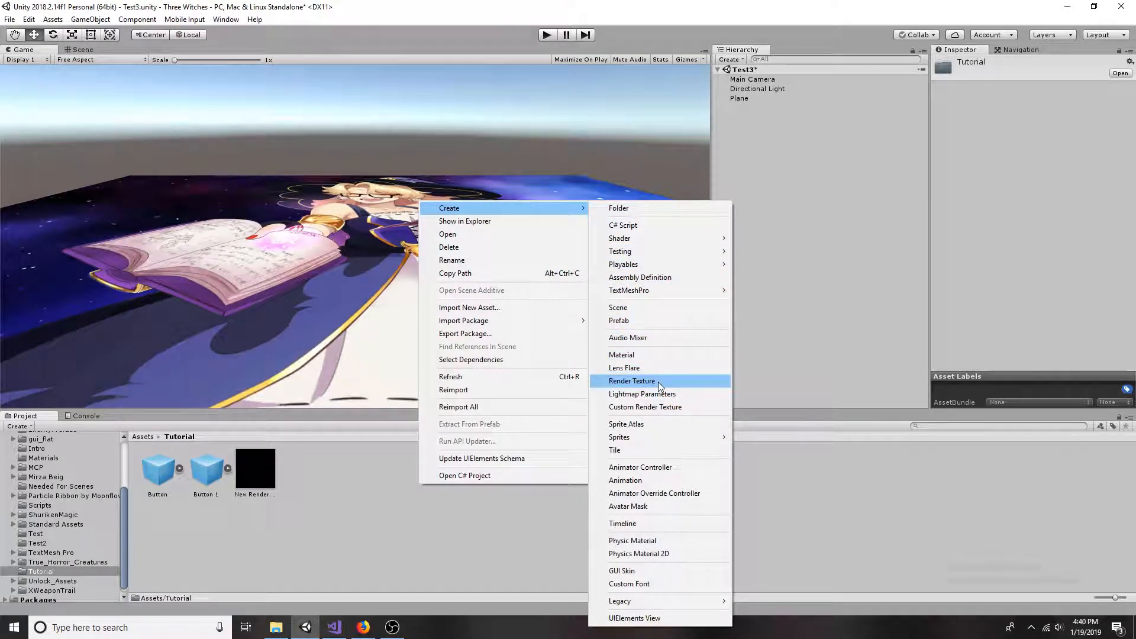
left_click(632, 380)
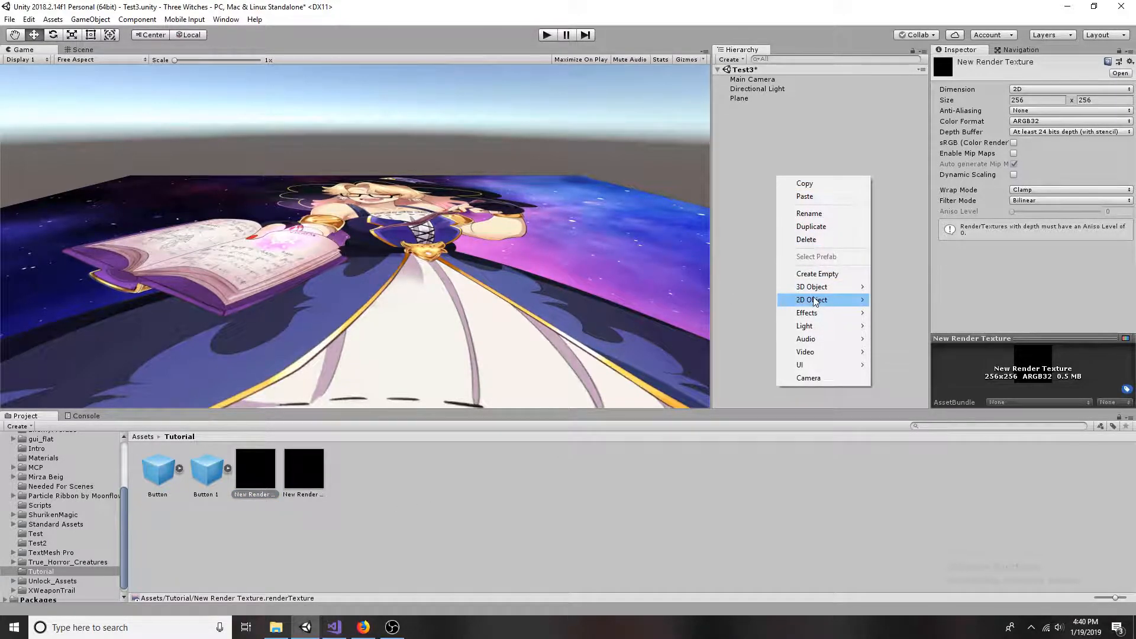
mouse_move(799, 365)
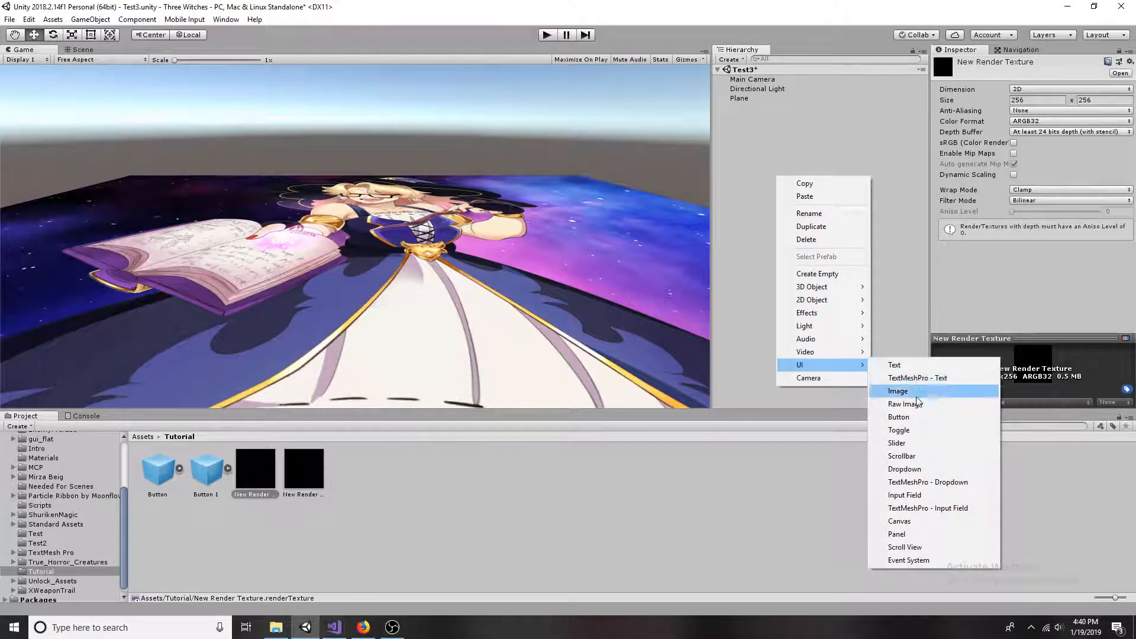
Add a UI Raw Image, which creates a Canvas and EventSystem, then deselect it.
left_click(905, 404)
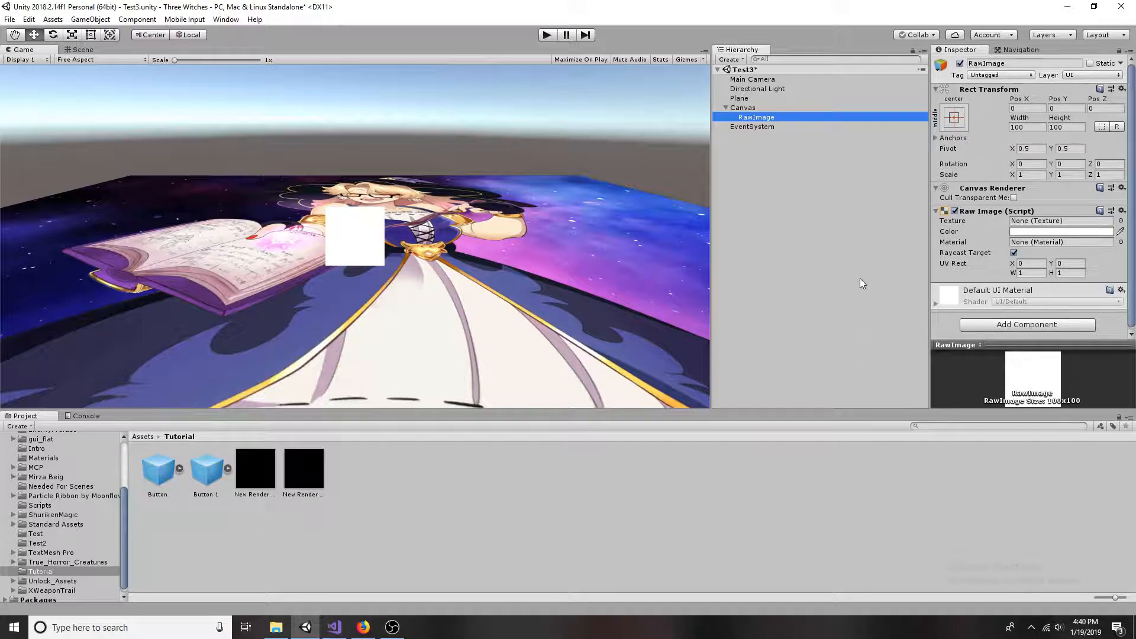
left_click(253, 469)
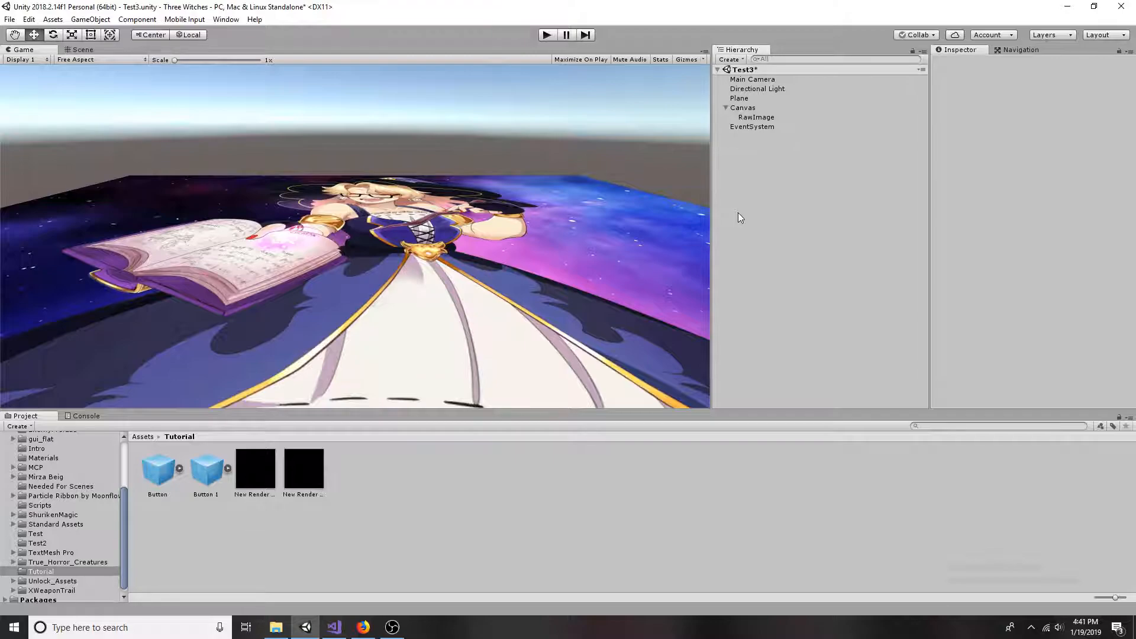
Add a Cube at the origin and put it on the 3DGUI layer.
right_click(741, 217)
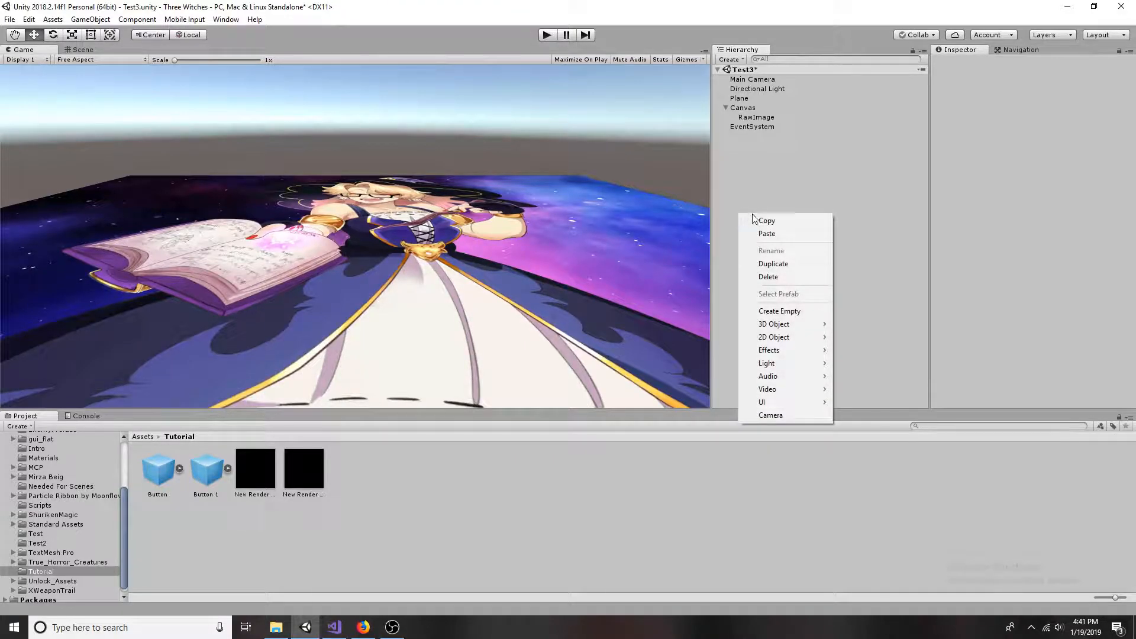
mouse_move(785, 324)
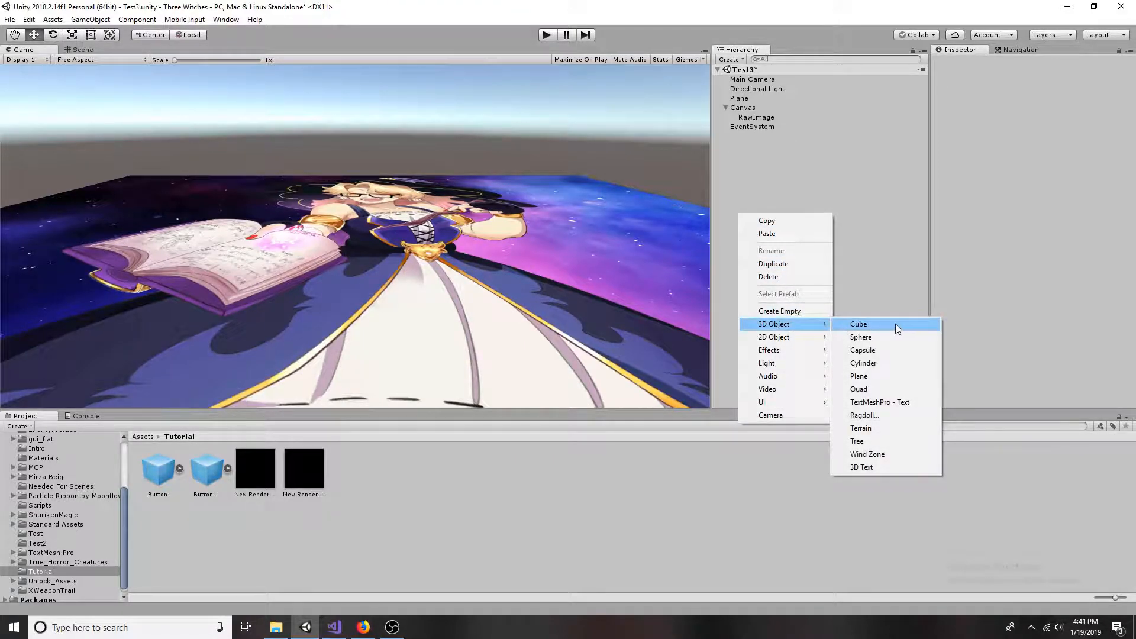
left_click(858, 324)
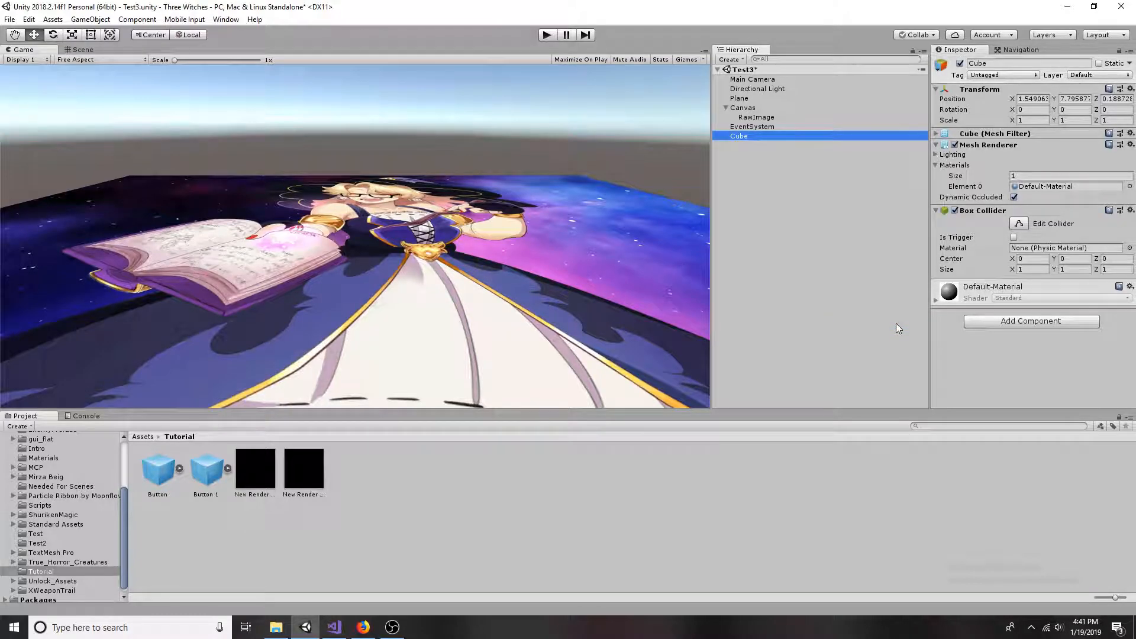
left_click(1107, 75)
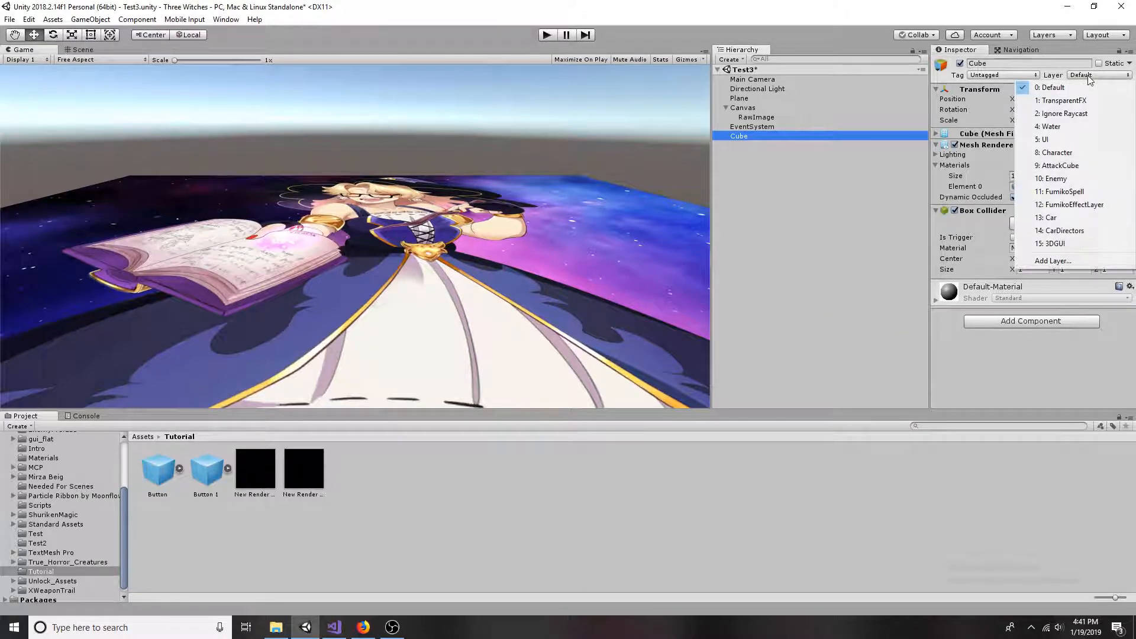
left_click(1053, 260)
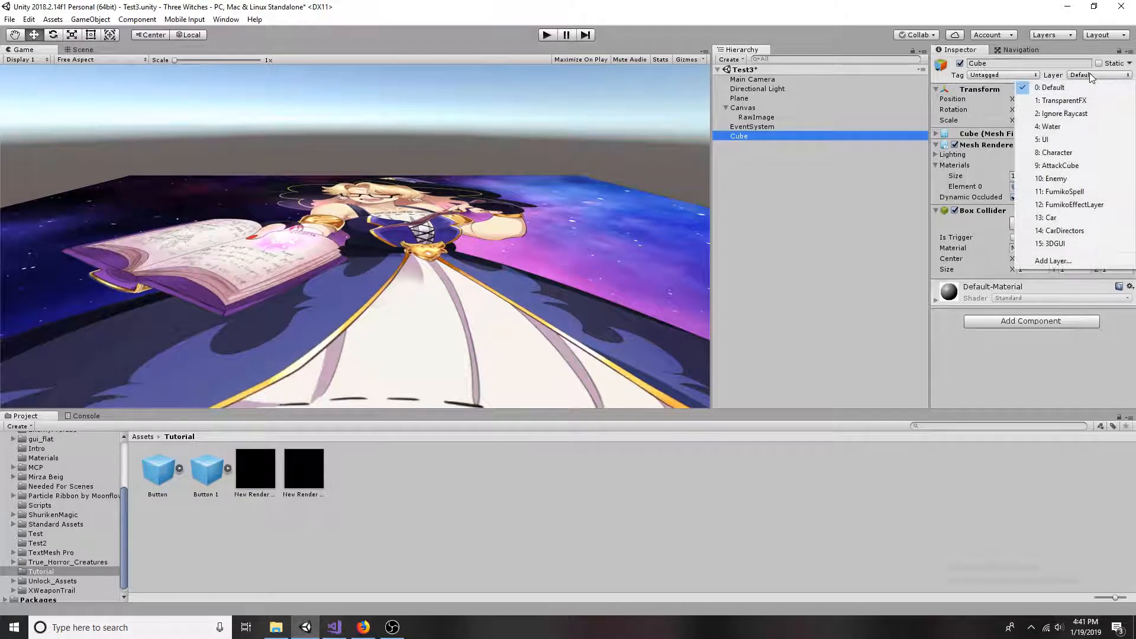
mouse_move(1072, 247)
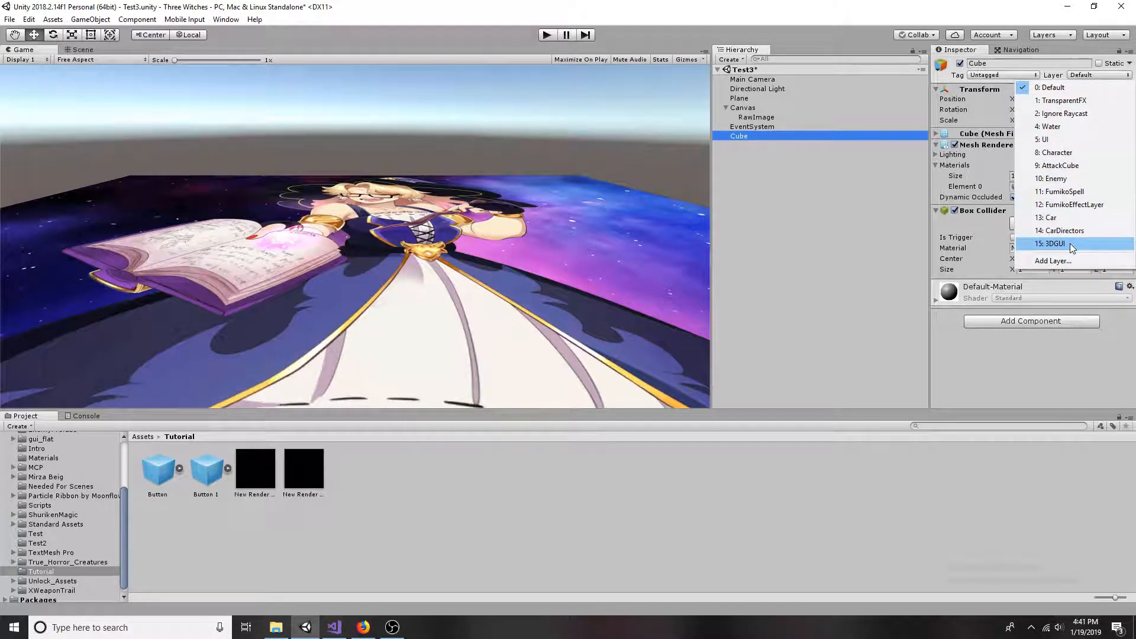
left_click(1054, 244)
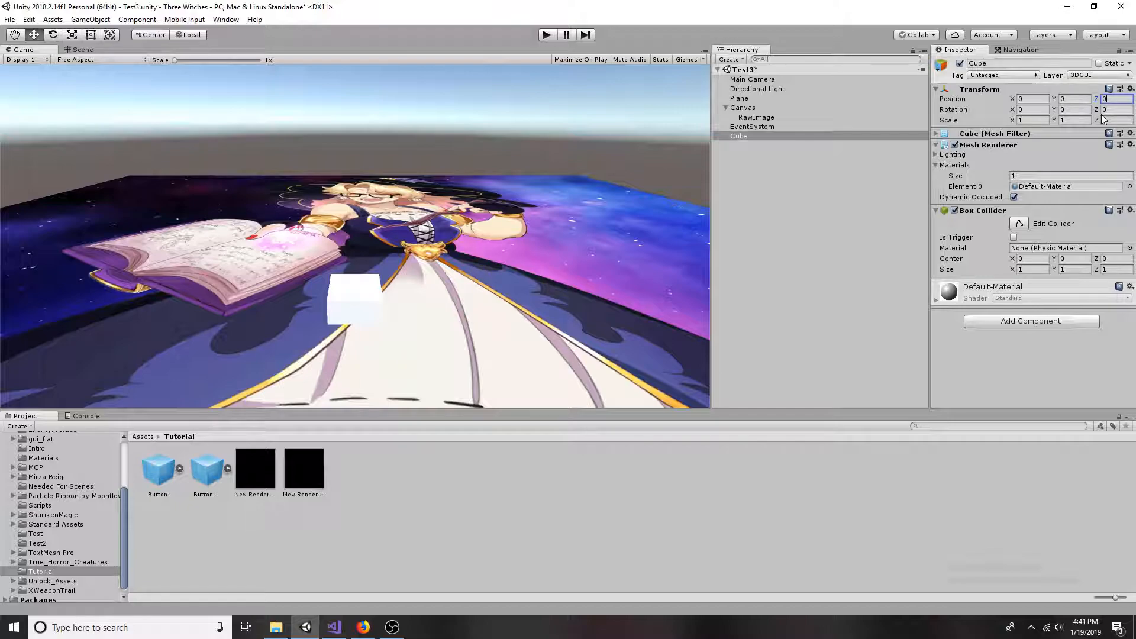
Add a new Camera object positioned at (0, -2, 0).
right_click(739, 213)
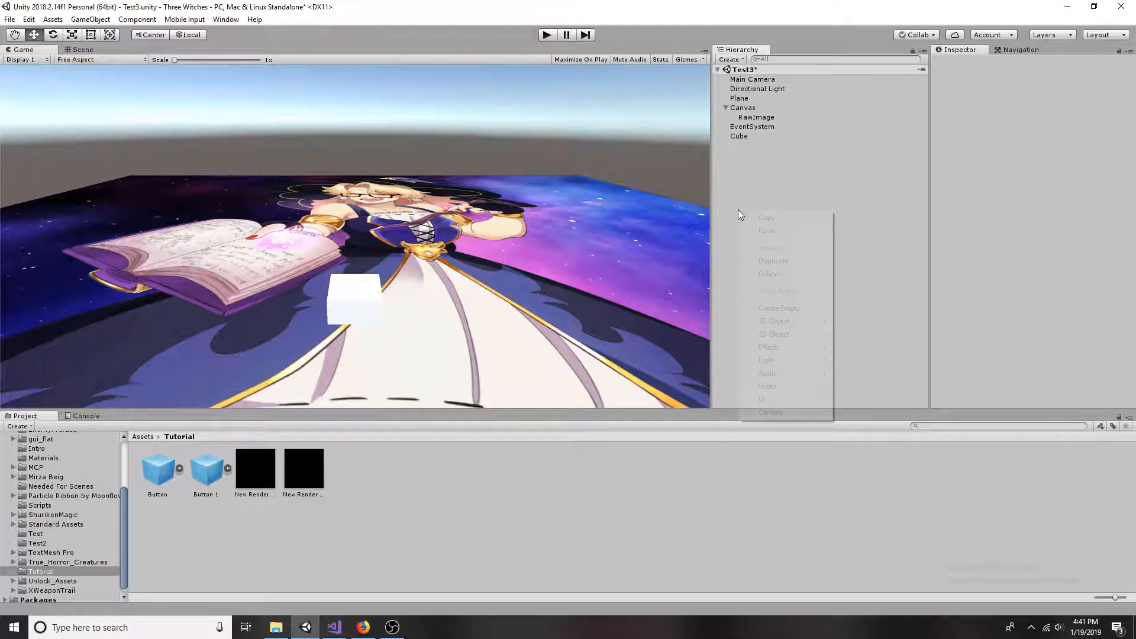
mouse_move(771, 413)
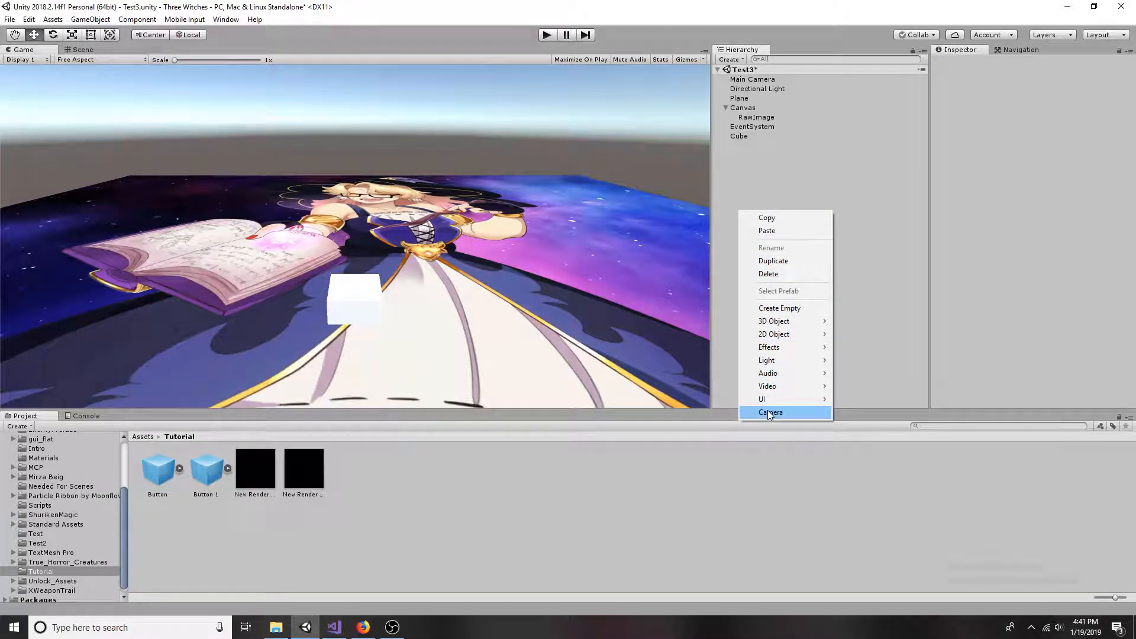
left_click(771, 412)
type("-2")
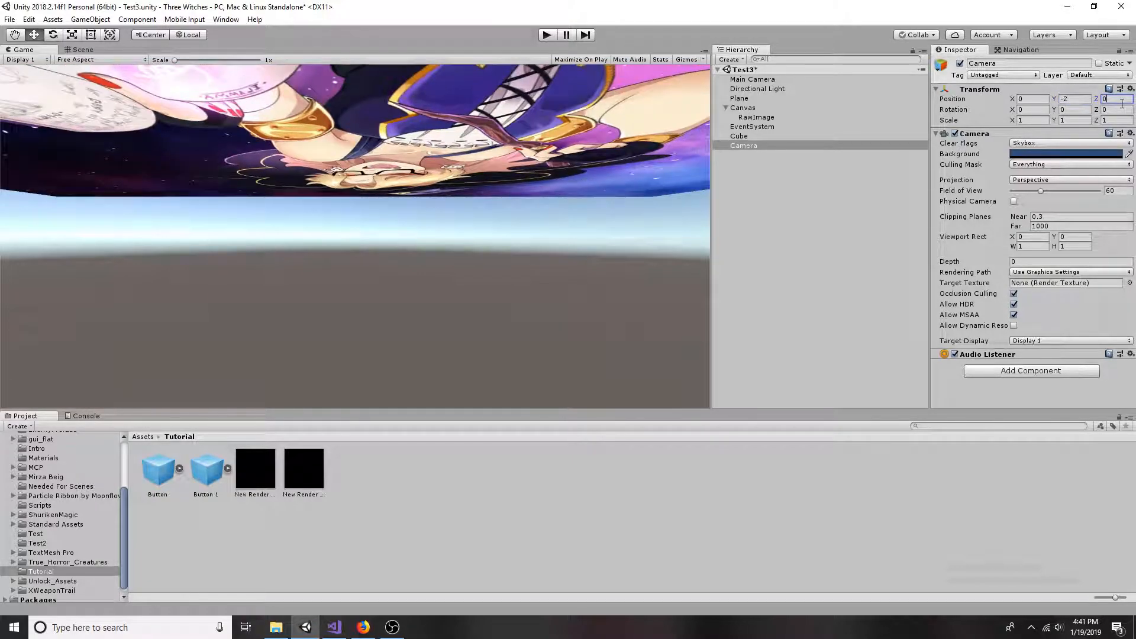
Set the camera to a solid-color clear, culling only 3DGUI, targeting New Render Texture.
left_click(1068, 143)
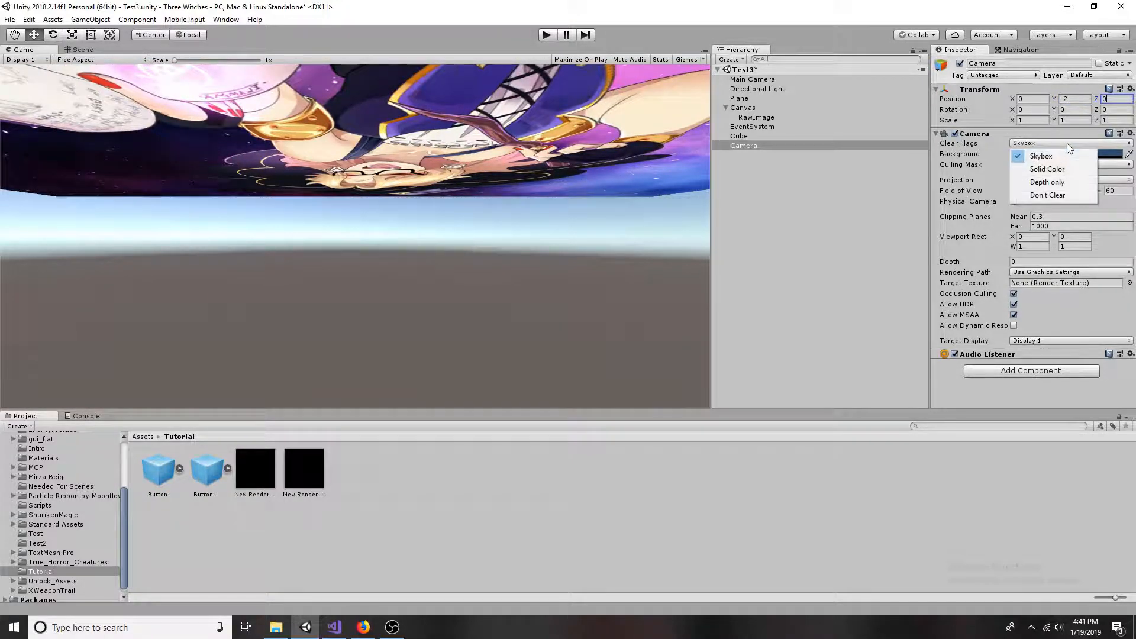
left_click(1047, 169)
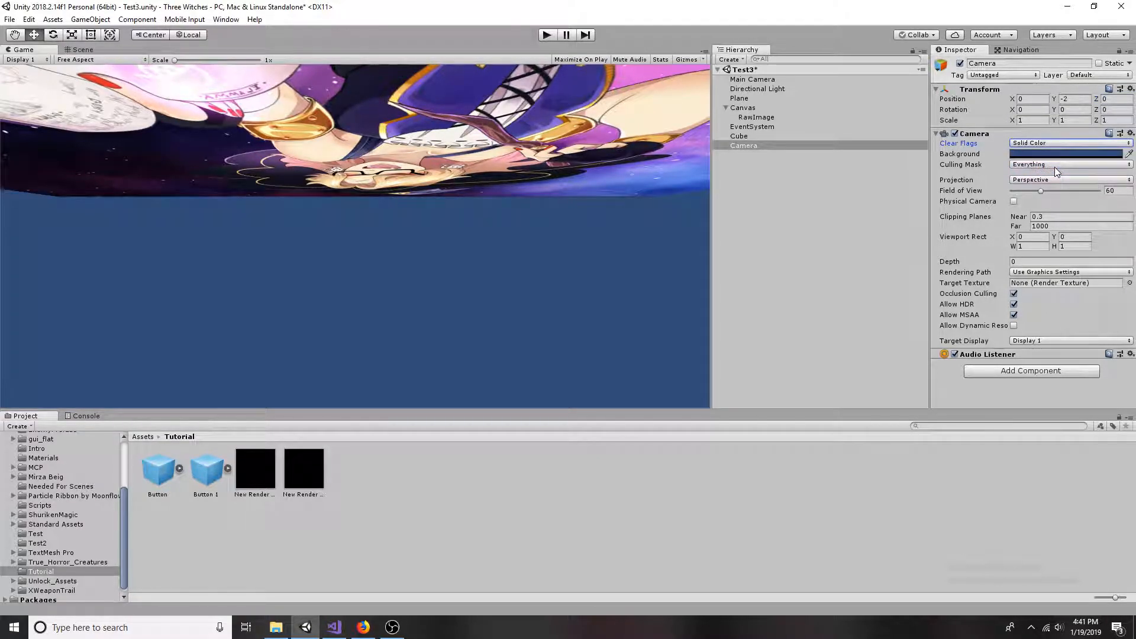
left_click(1071, 165)
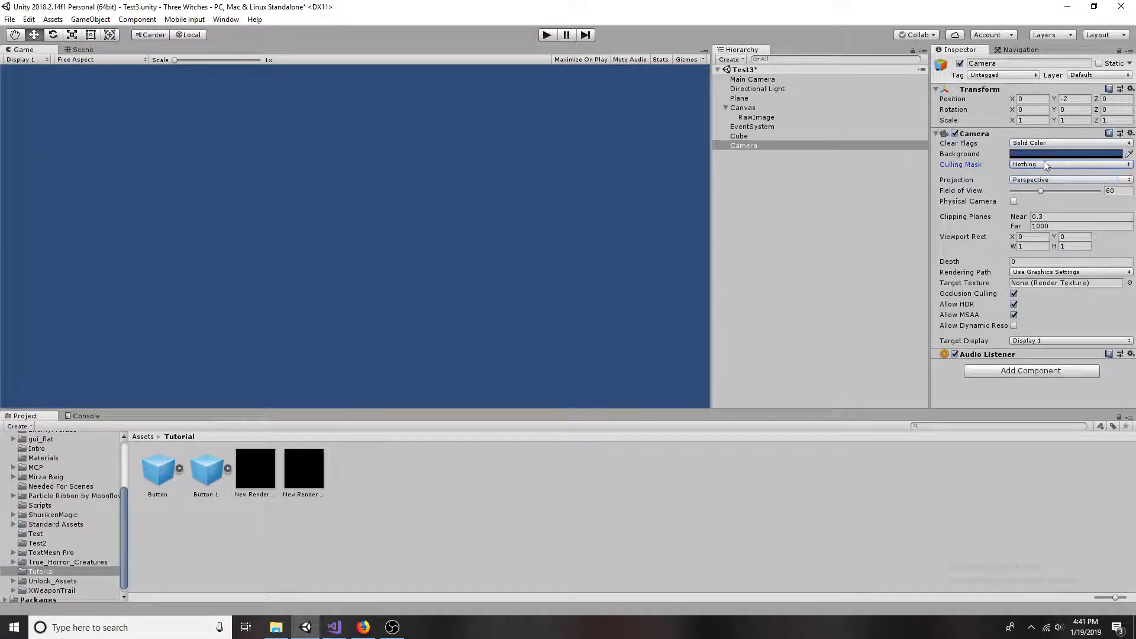
left_click(1071, 164)
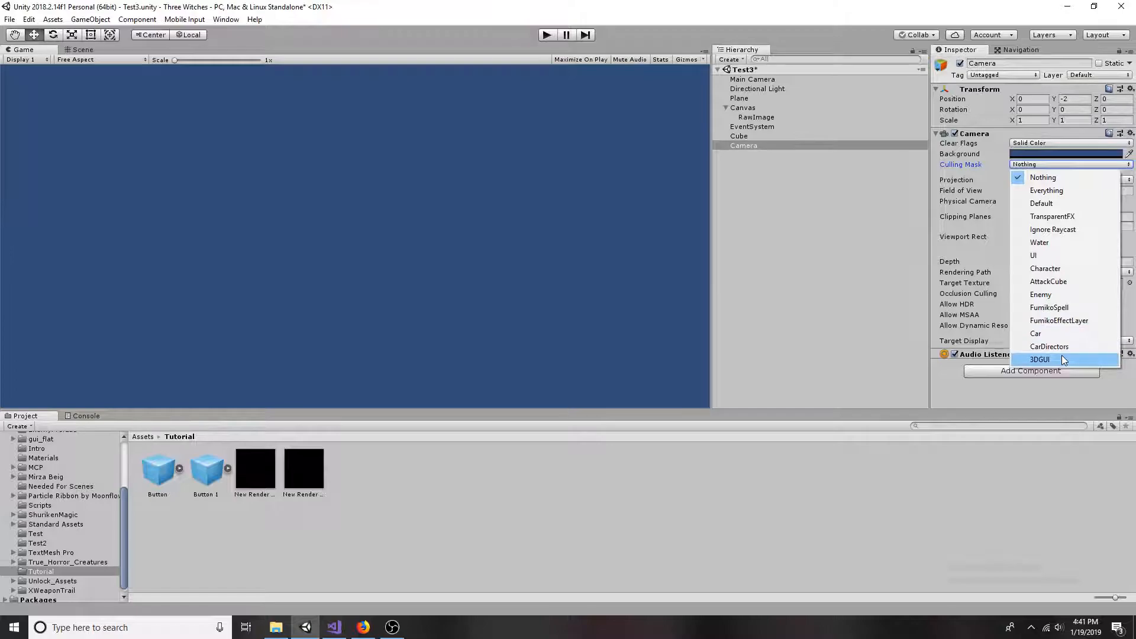
left_click(1040, 359)
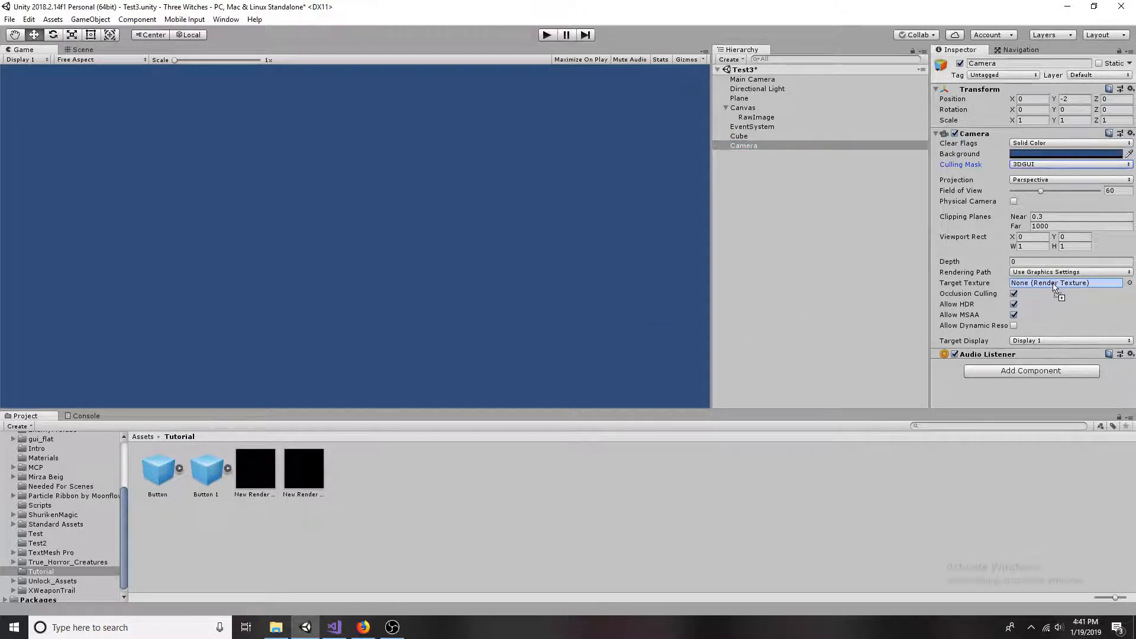
left_click(1067, 283)
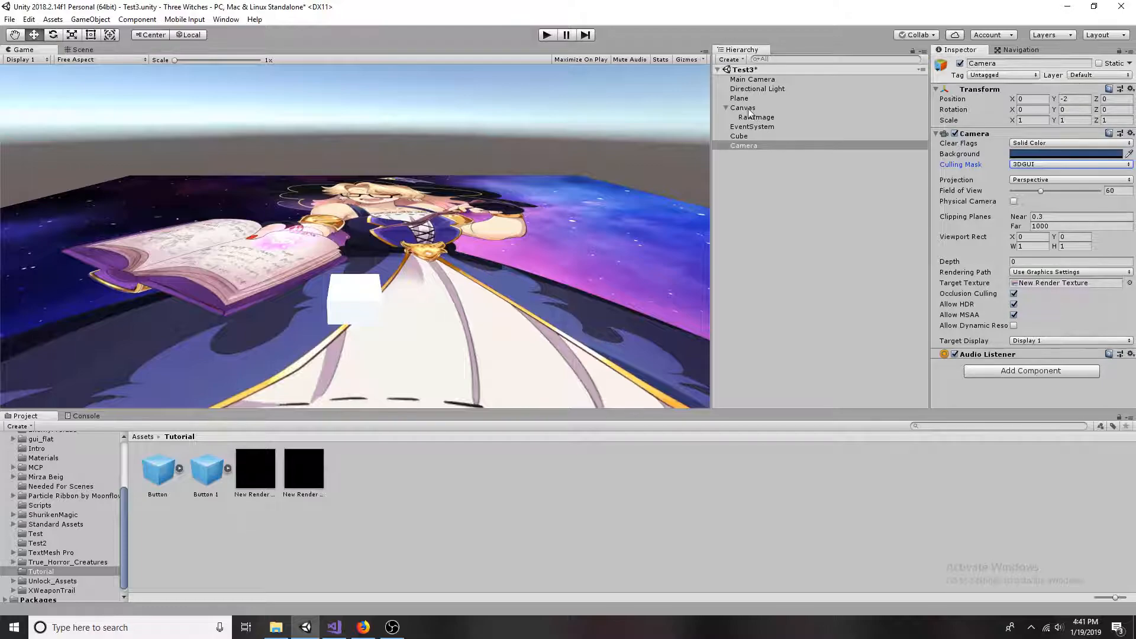
Select the Canvas and add the GUI3D script as a component.
left_click(743, 108)
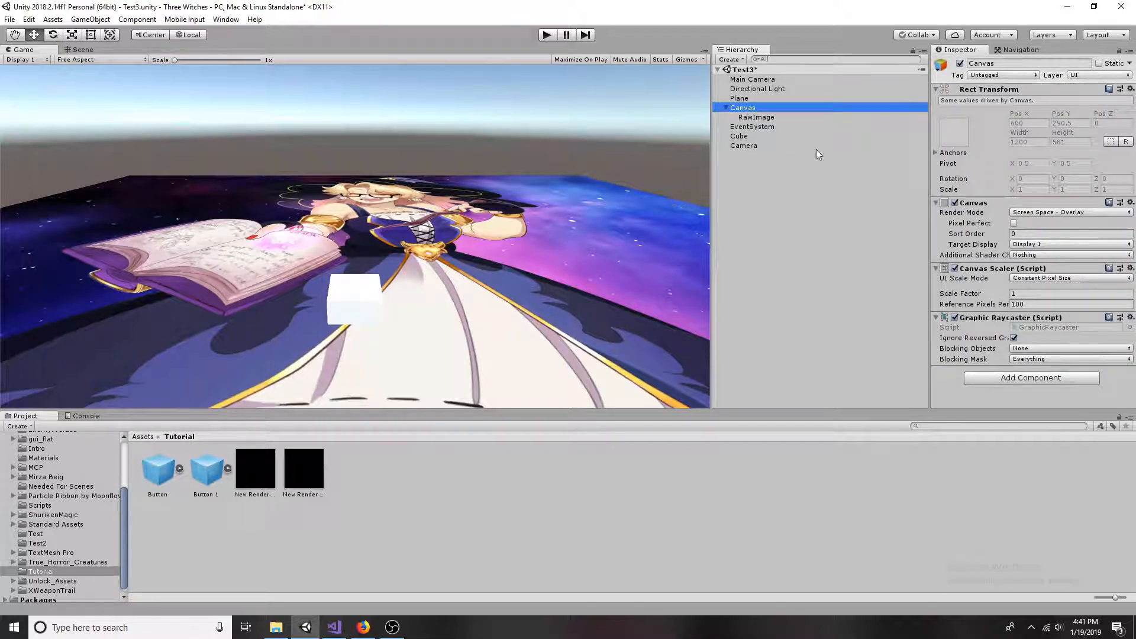
left_click(1031, 378)
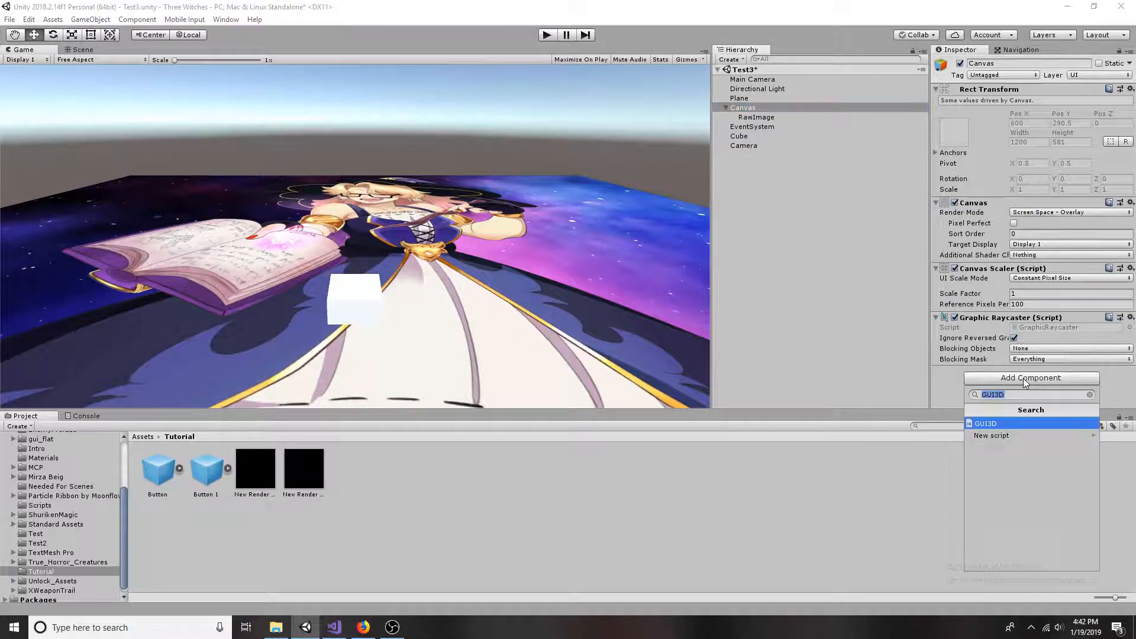
left_click(985, 424)
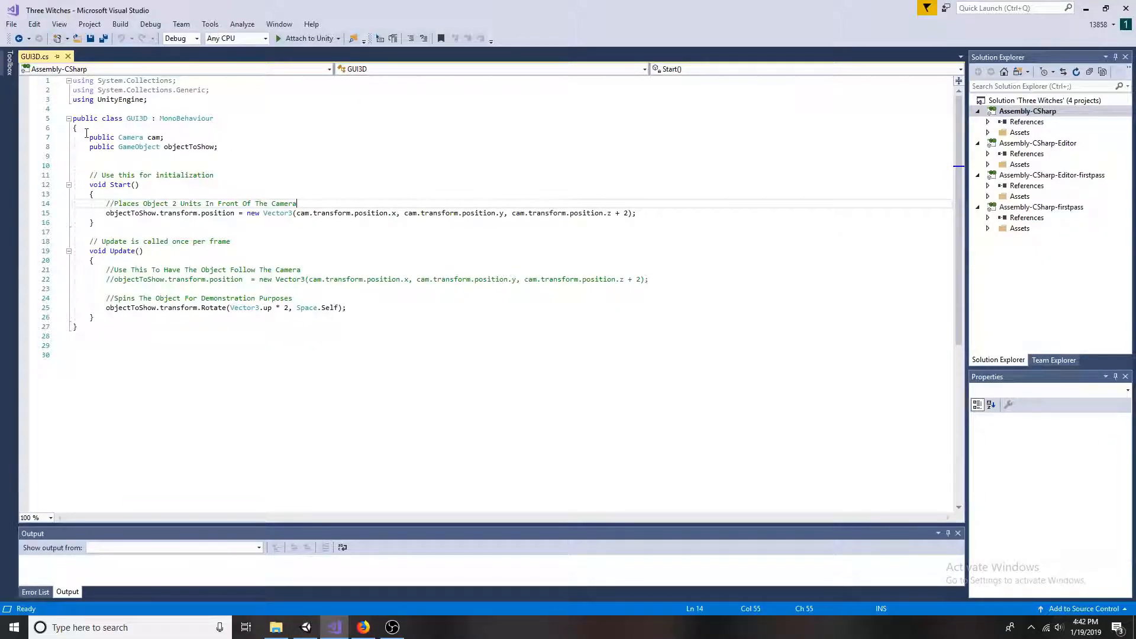
Review the cam and objectToShow fields in GUI3D.cs, then go back to Unity.
left_click_drag(88, 137, 218, 146)
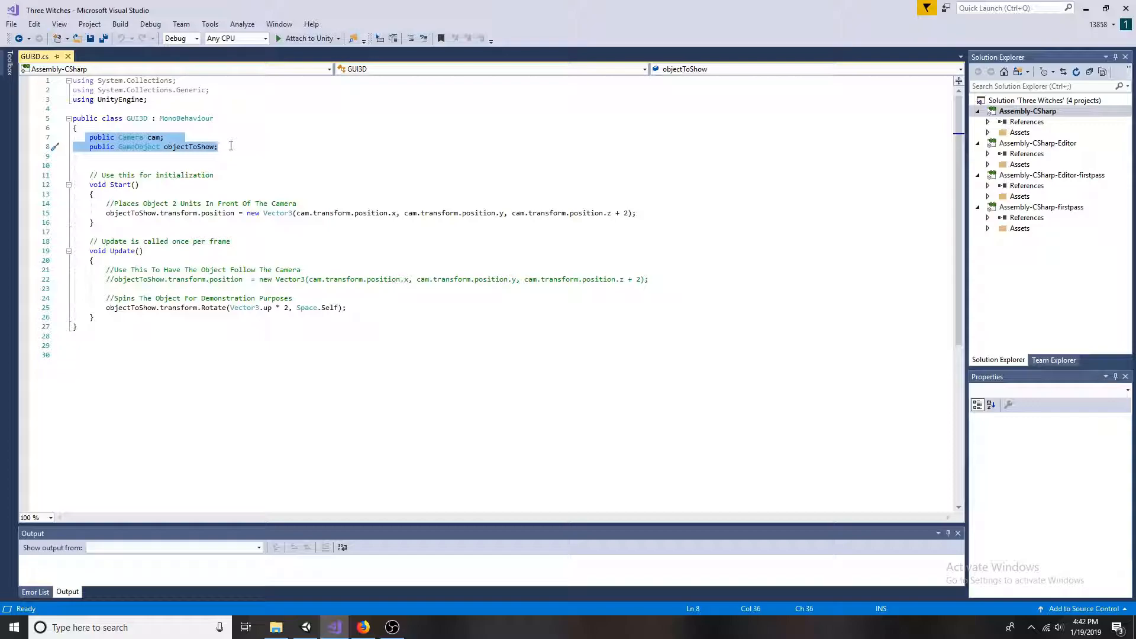
left_click(108, 203)
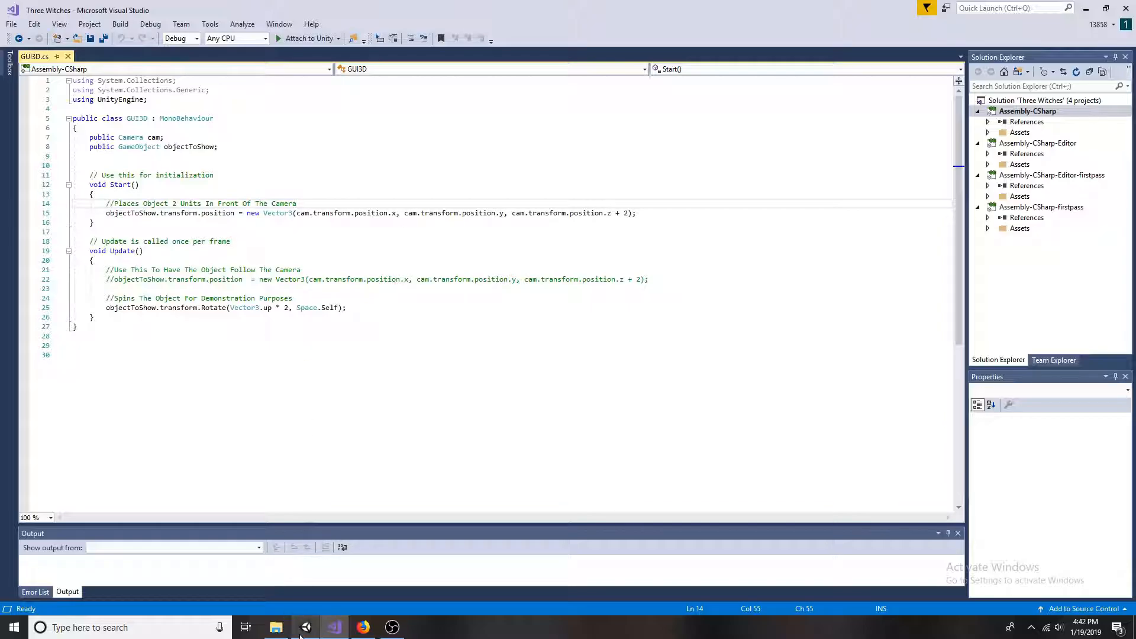
left_click(306, 627)
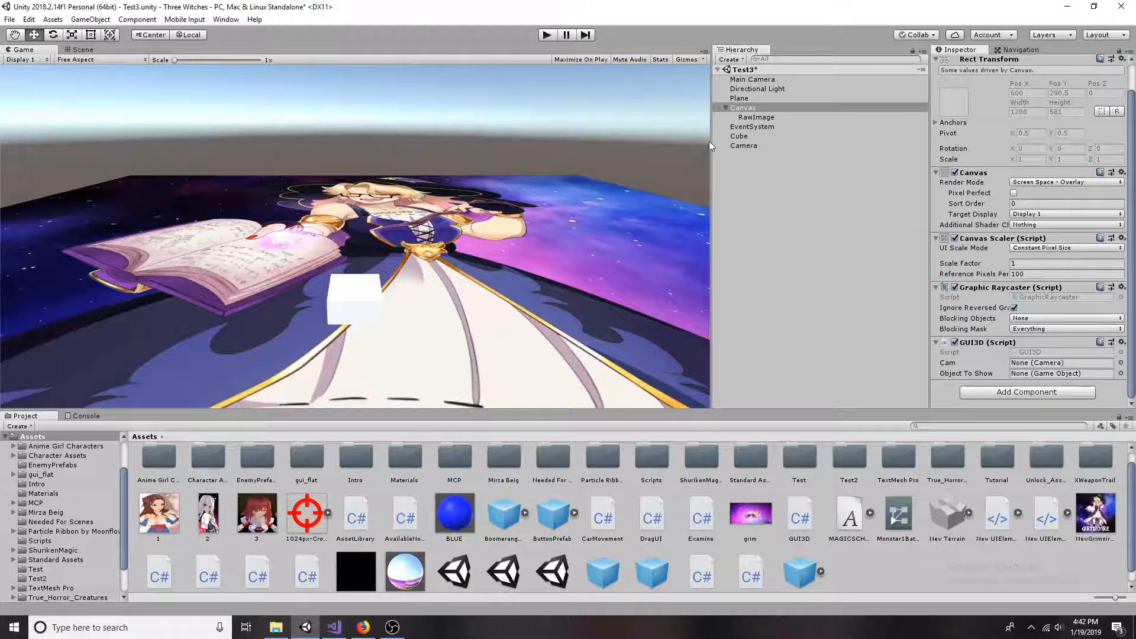
Assign Cube to Object To Show and the second Camera to Cam in GUI3D.
left_click(739, 136)
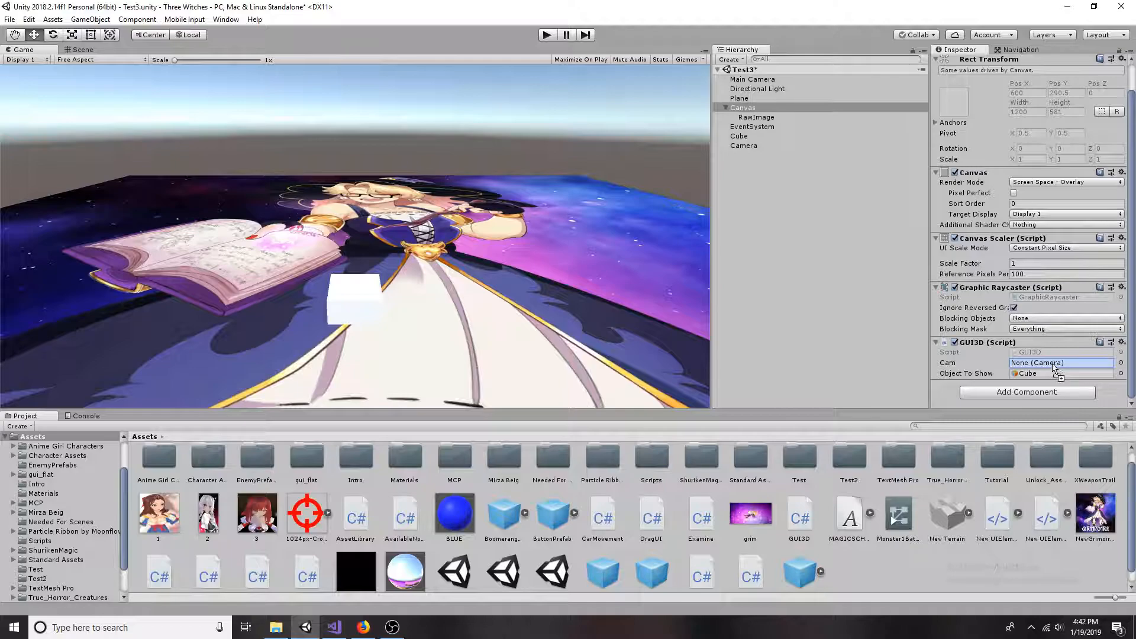
left_click(1061, 363)
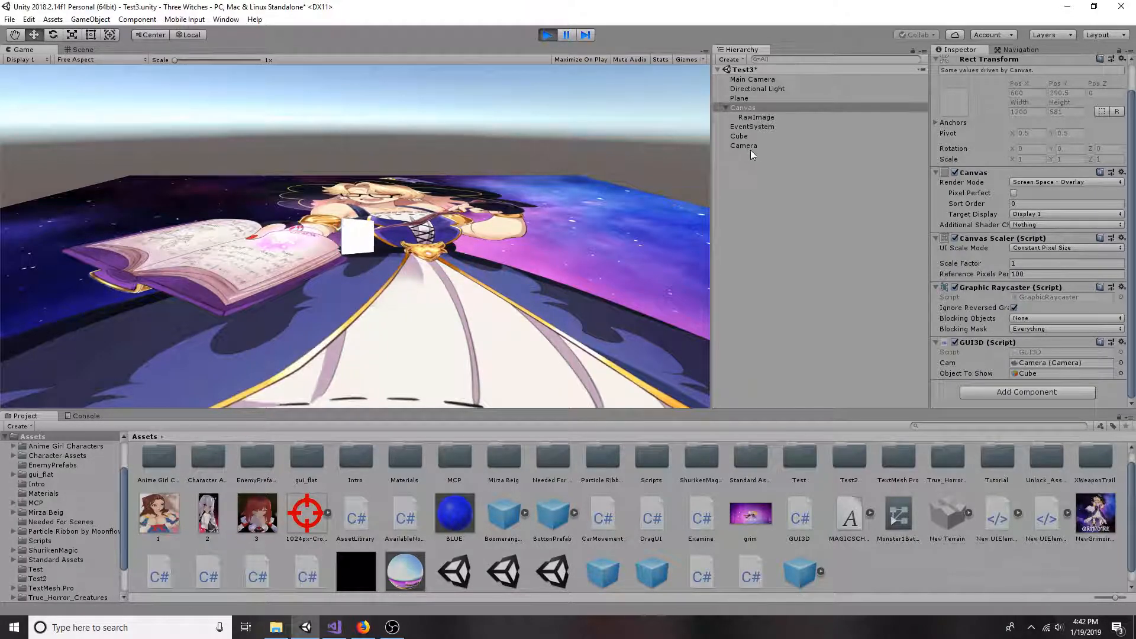
Set the second camera's background alpha to 255, trying purple and yellow before teal.
left_click(744, 146)
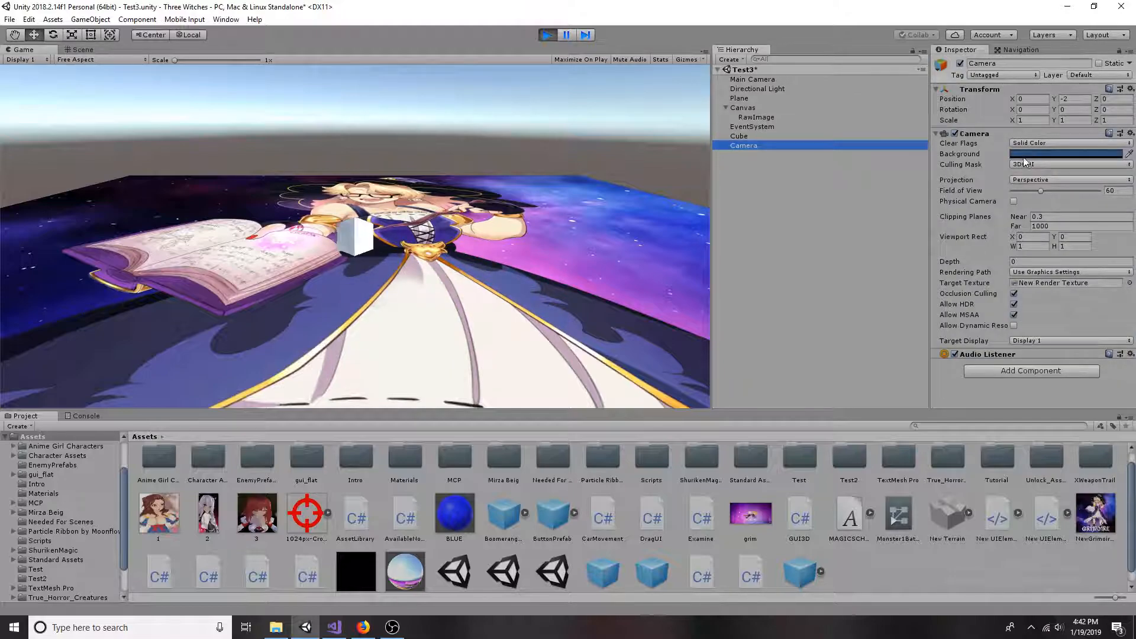
left_click(1071, 153)
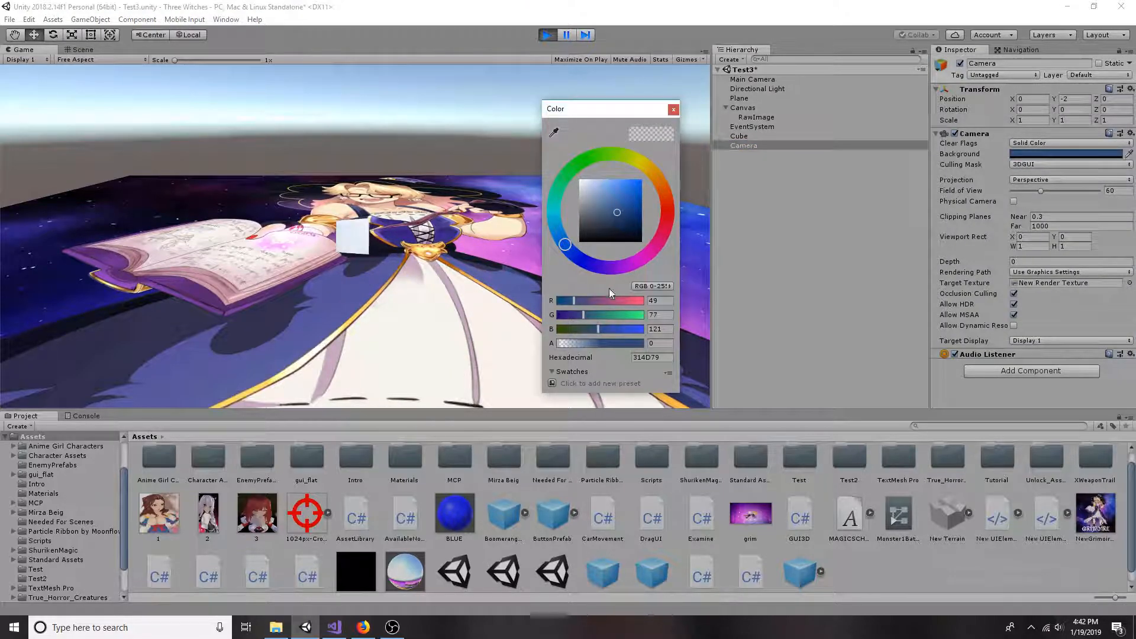
left_click_drag(565, 342, 667, 343)
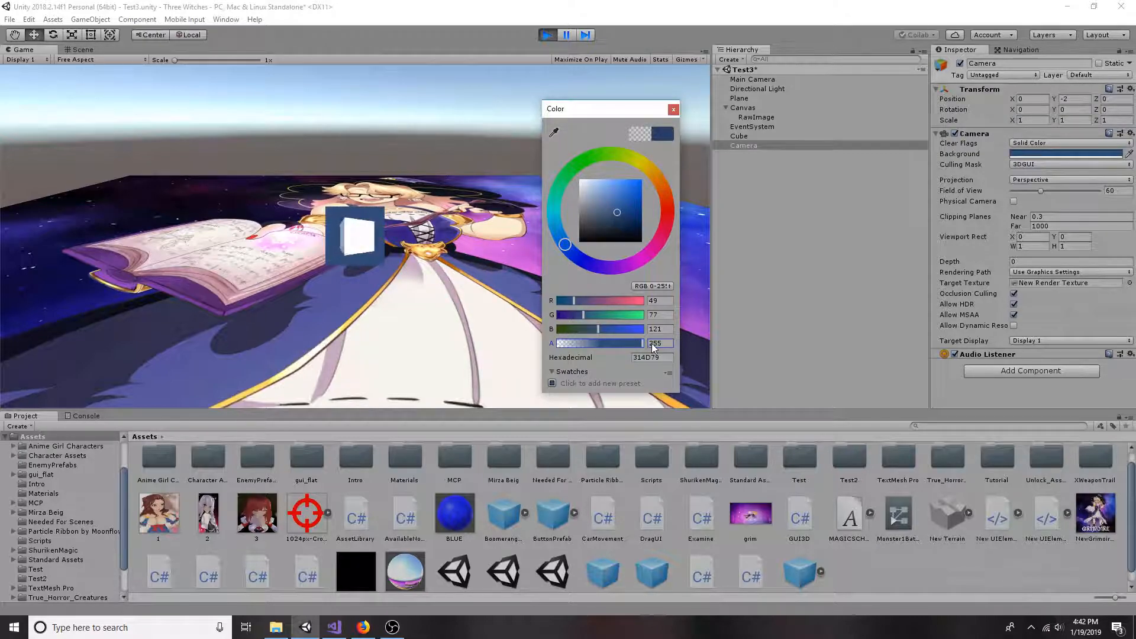
left_click(594, 155)
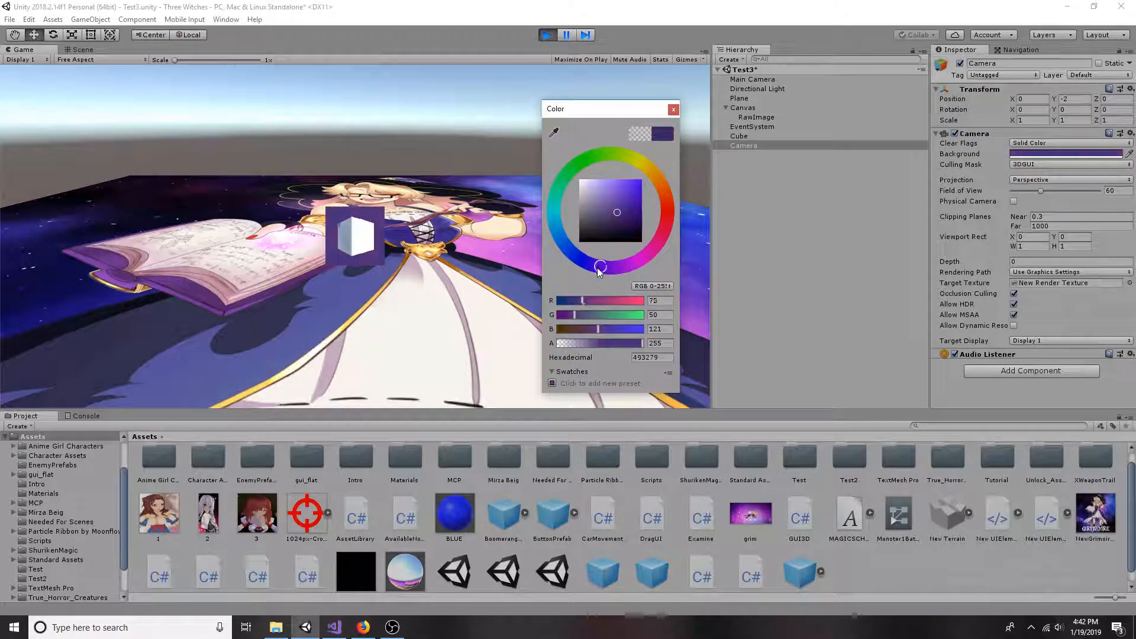
left_click(641, 168)
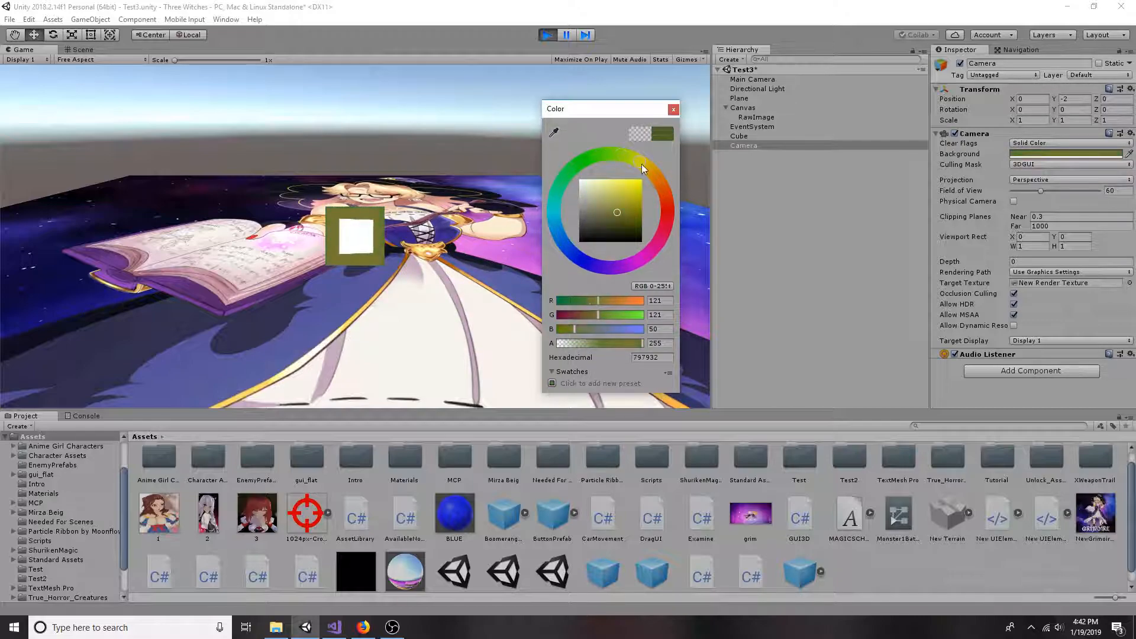
left_click(555, 202)
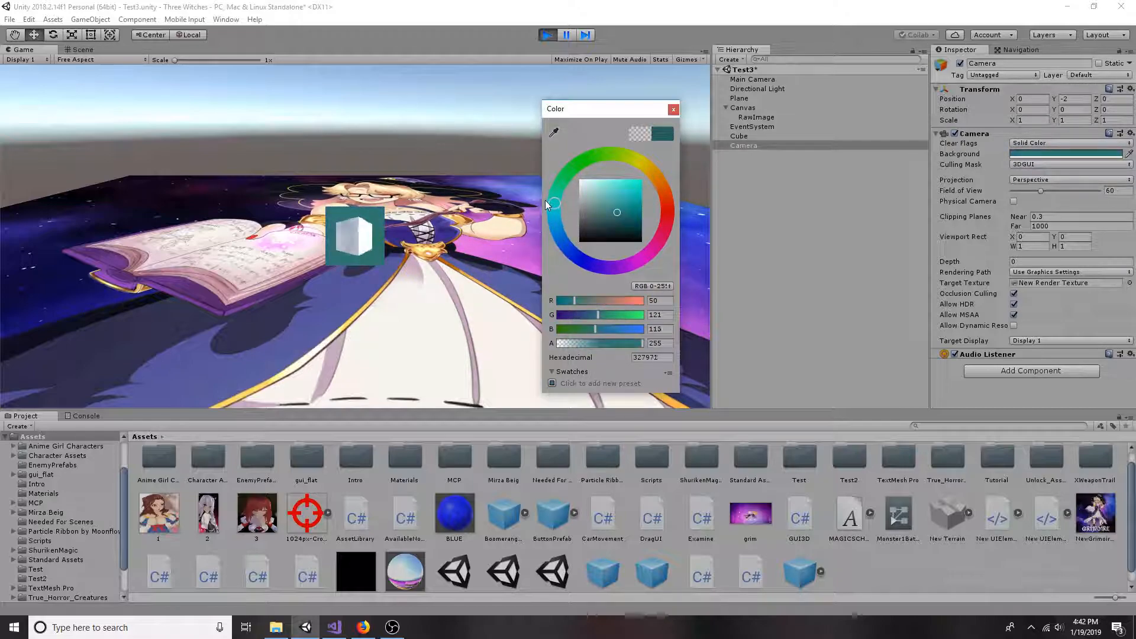